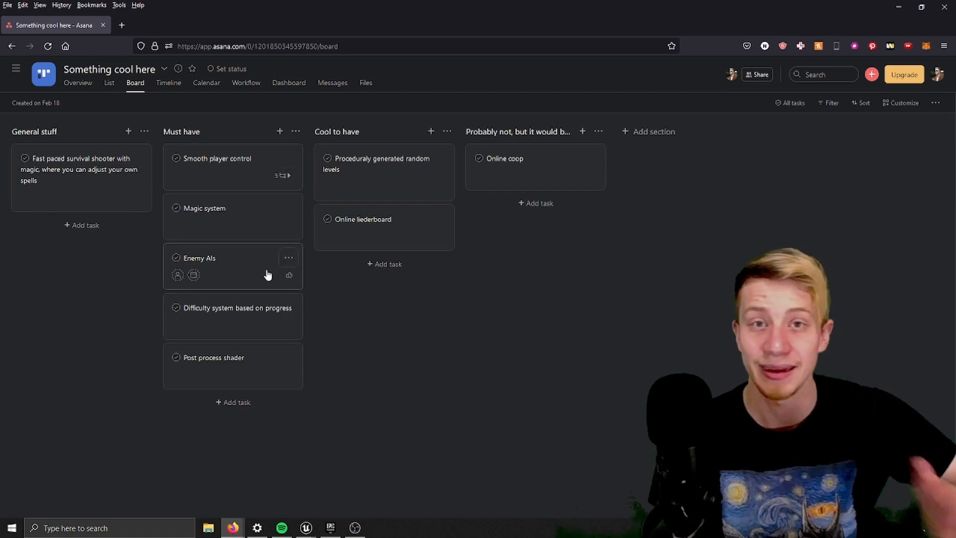
pyautogui.moveTo(310, 244)
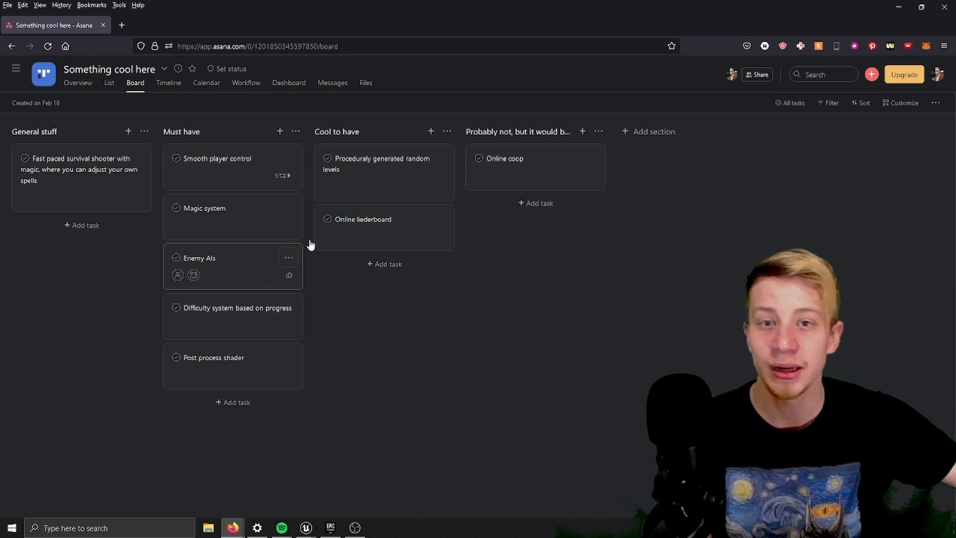
pyautogui.moveTo(367, 207)
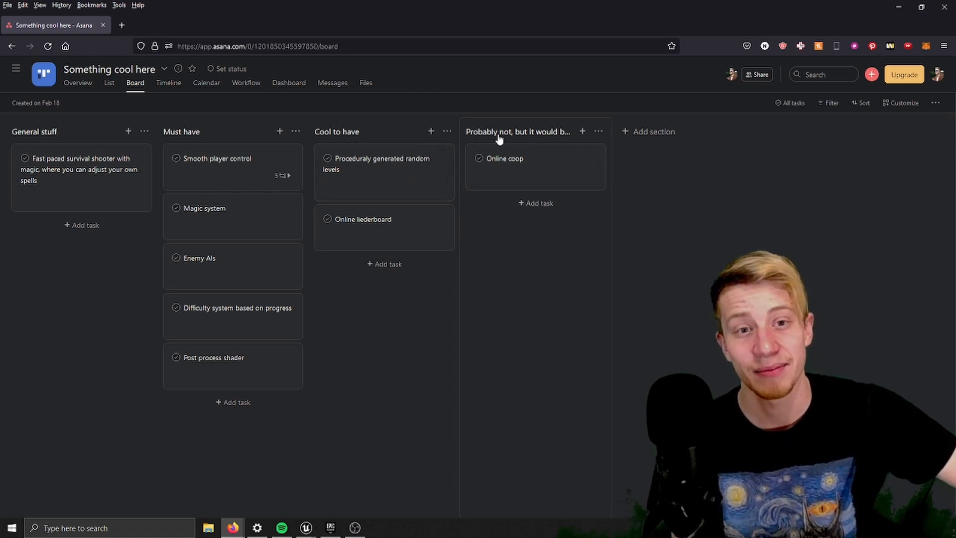
pyautogui.moveTo(718, 206)
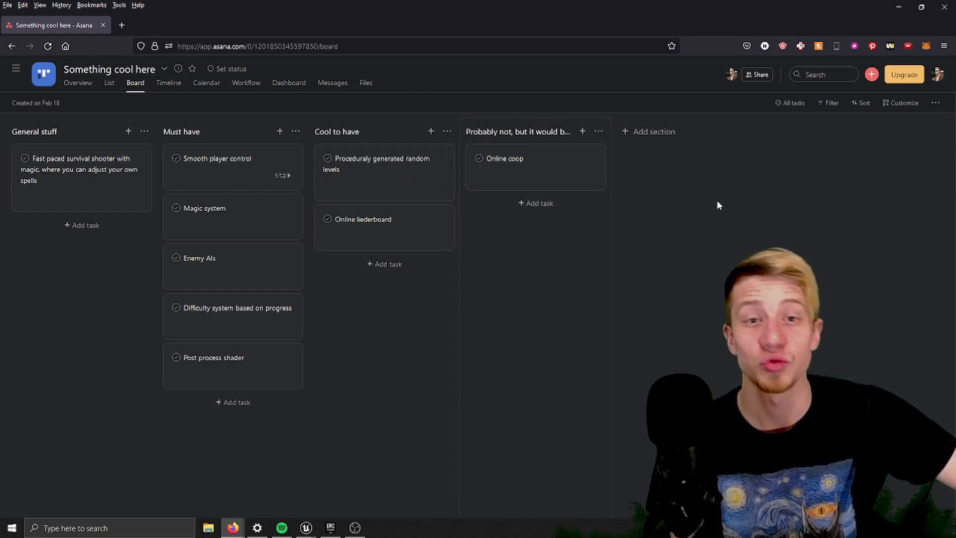
pyautogui.moveTo(539, 144)
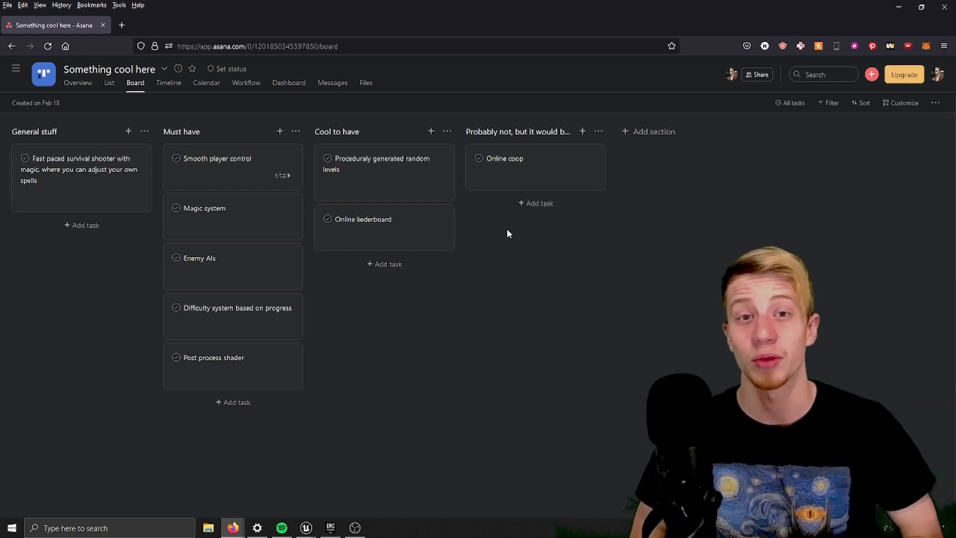
pyautogui.moveTo(542, 203)
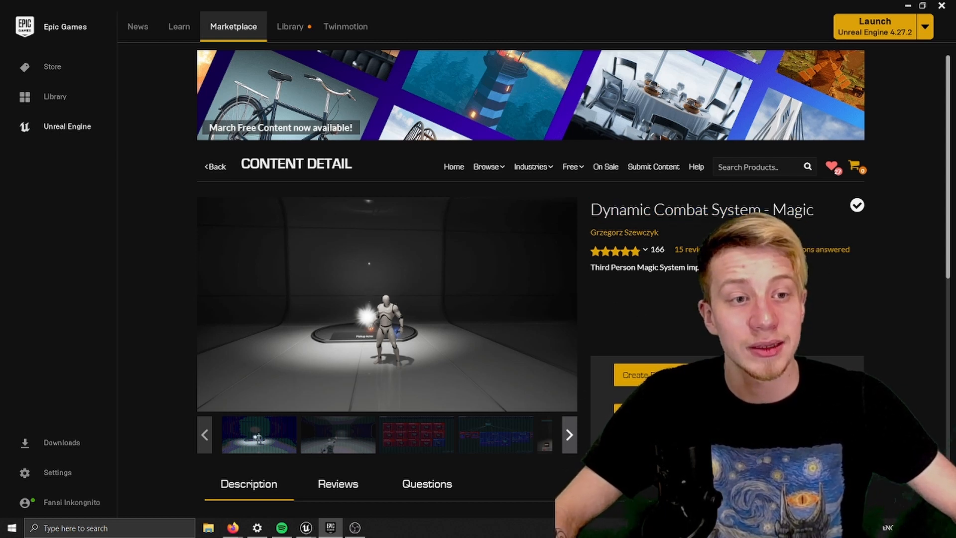
pyautogui.scroll(-3)
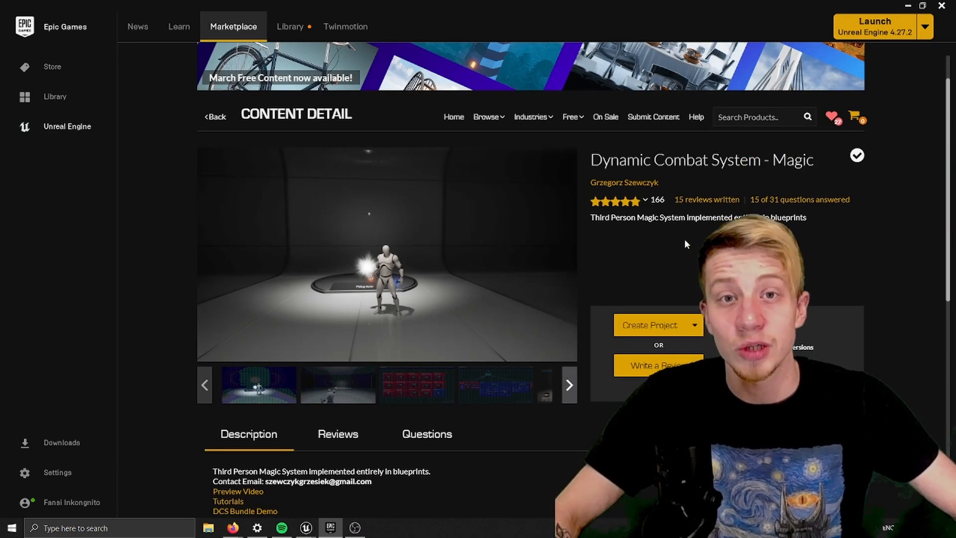
pyautogui.scroll(-3)
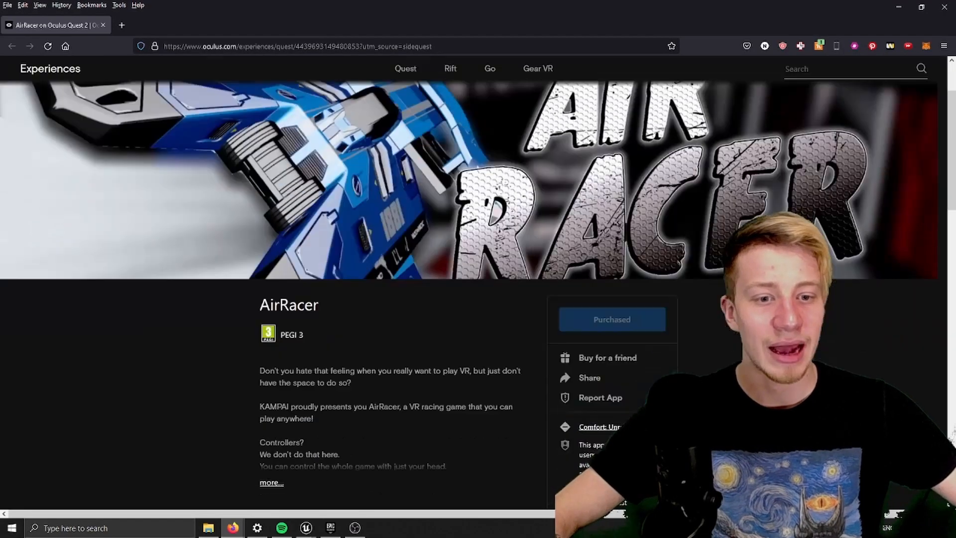
pyautogui.scroll(-3)
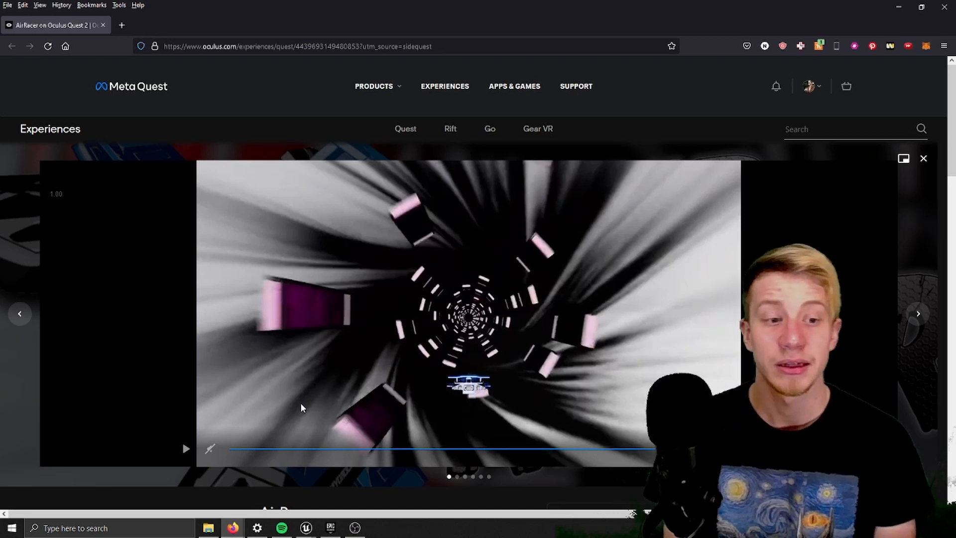
pyautogui.scroll(-3)
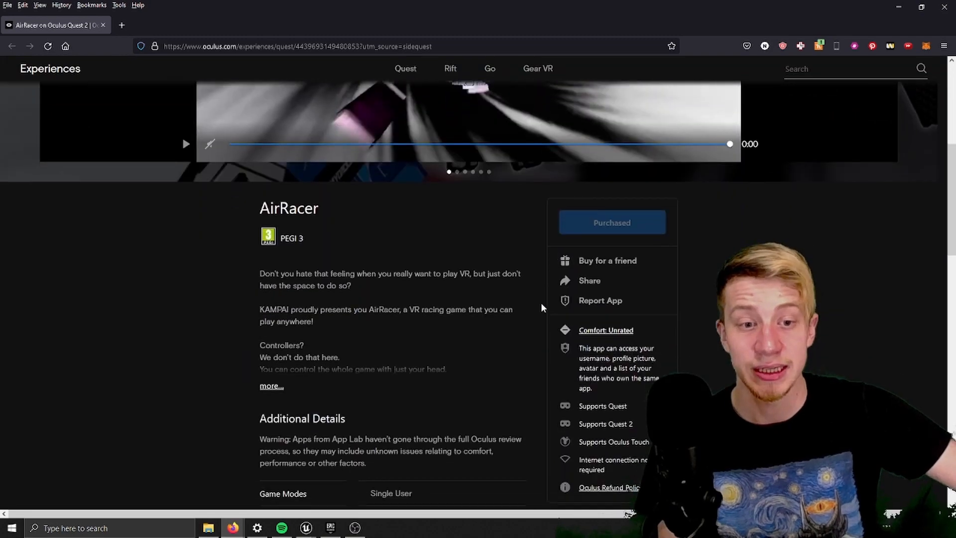
pyautogui.scroll(-3)
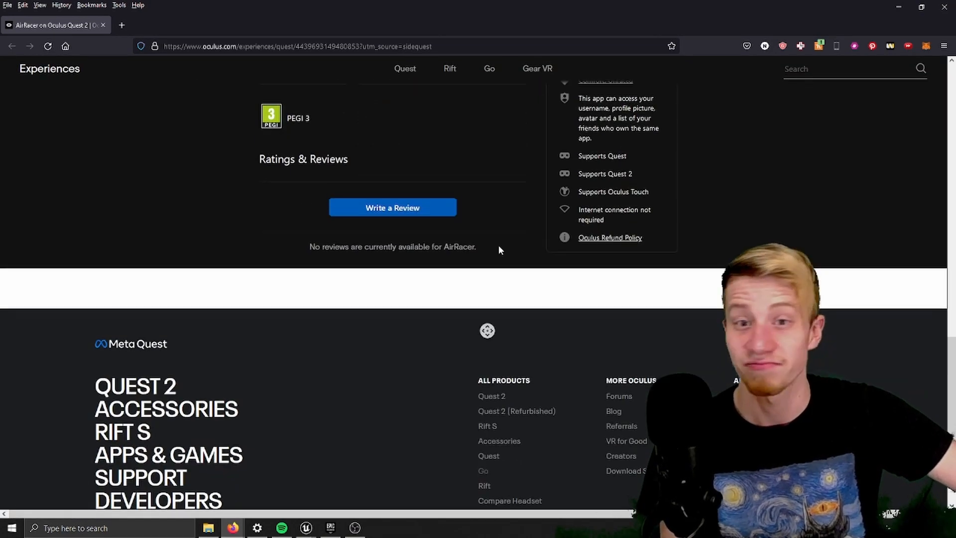
pyautogui.scroll(3)
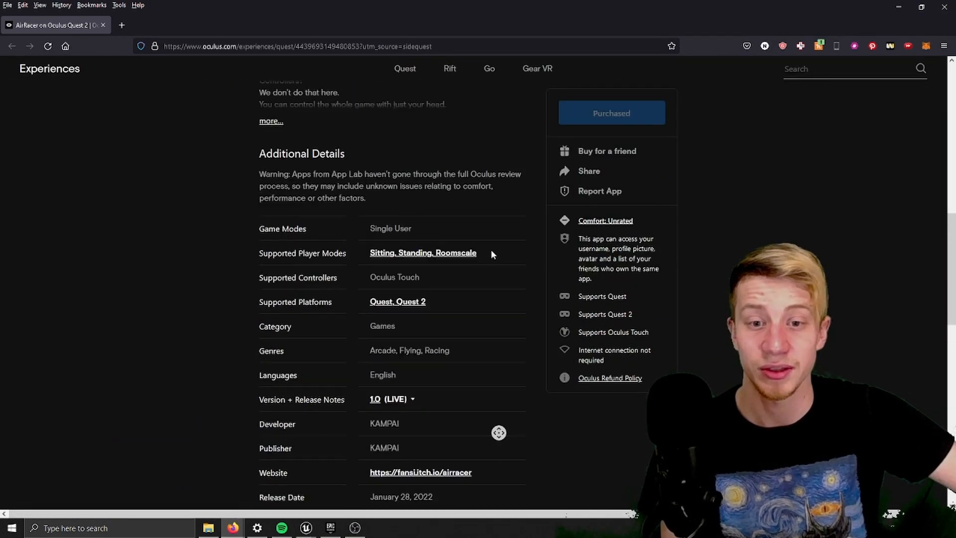